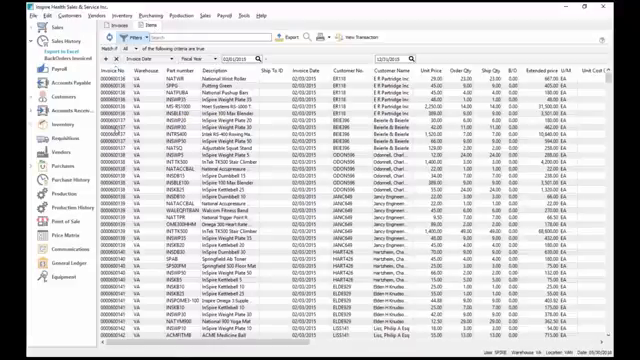
Scroll down through the sales transaction list before exporting it
scroll("down", 3)
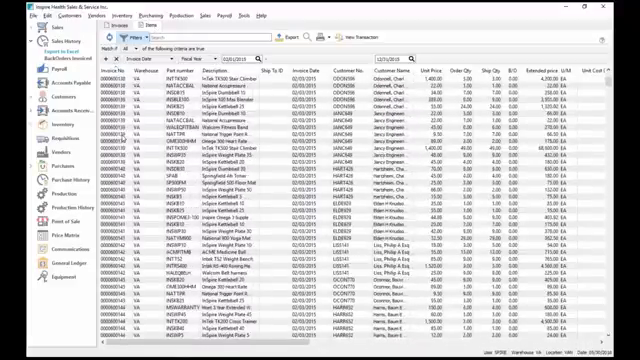
scroll("down", 3)
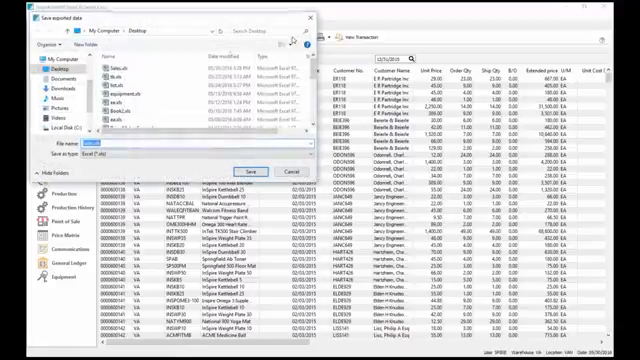
left_click(132, 64)
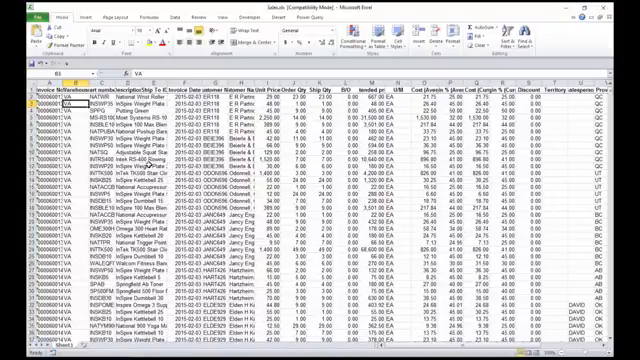
Start a new blank workbook, then launch Create PivotTable from the sales data
left_click(16, 16)
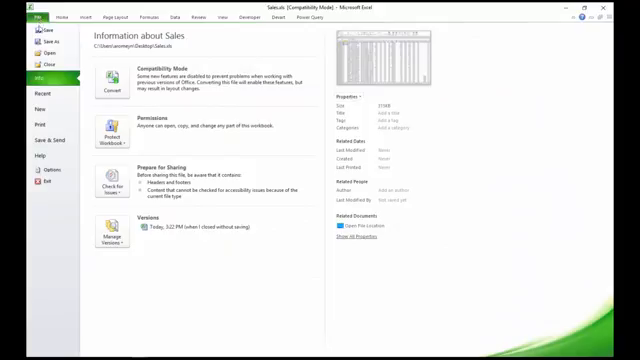
left_click(16, 104)
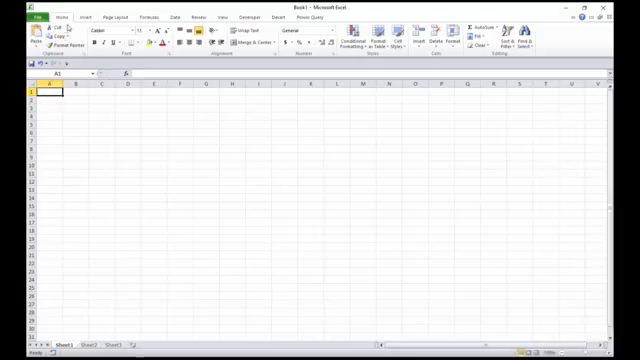
left_click(84, 16)
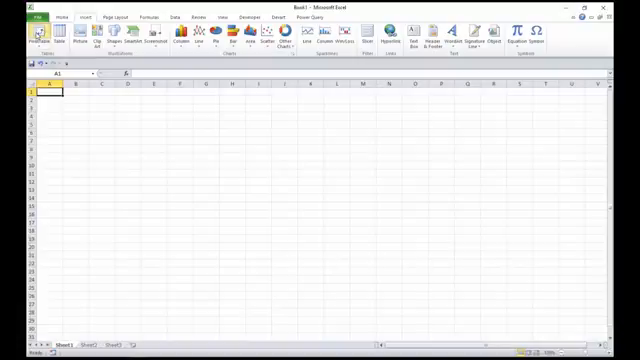
left_click(28, 38)
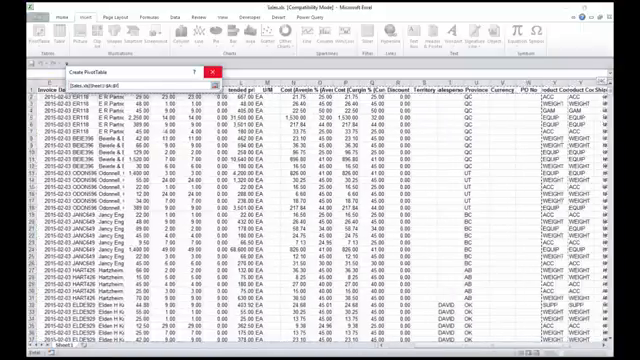
Scroll right across the Sales sheet to take in all exported columns for the pivot range
scroll("right", 3)
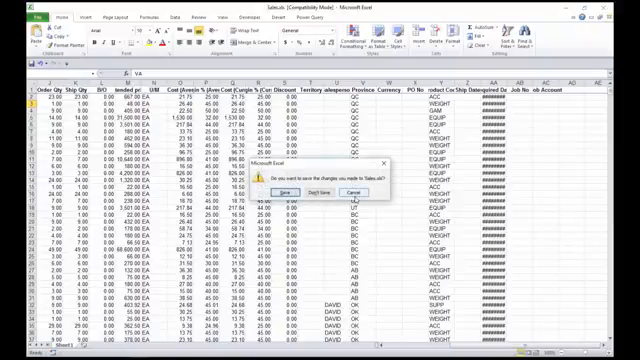
Answer the save prompt so the empty pivot table lands on Sheet1 of Book1
left_click(348, 192)
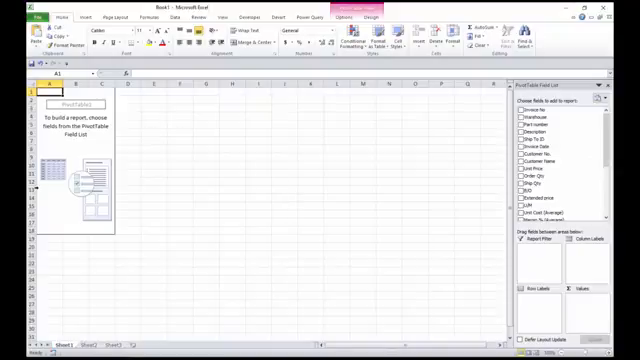
scroll("down", 3)
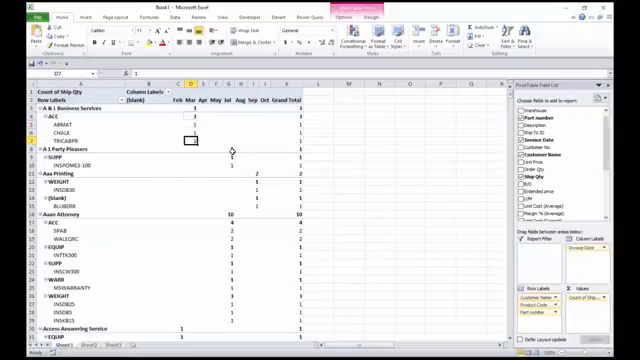
Scroll the field list while arranging customer, order number, month and Ship Qty
scroll("down", 3)
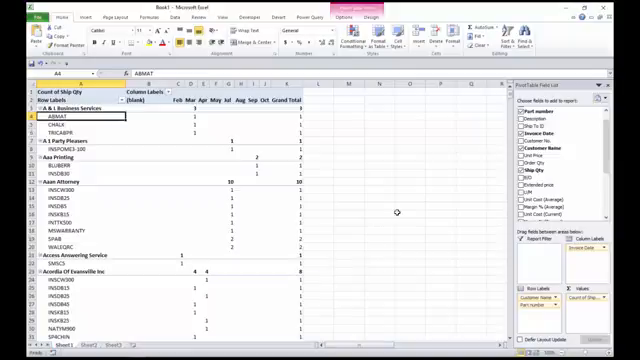
mouse_move(398, 212)
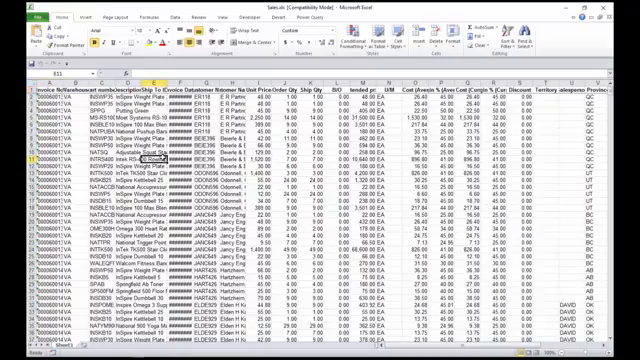
left_click(16, 16)
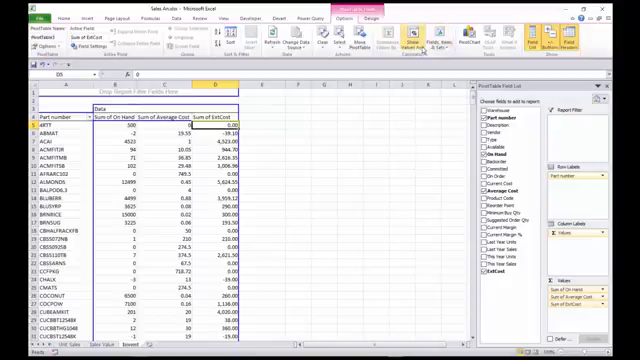
mouse_move(420, 56)
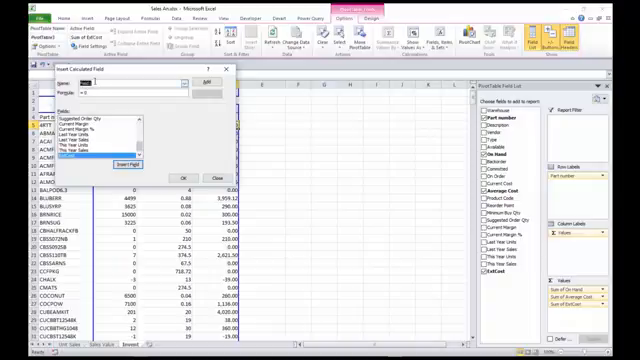
Try the name 'test', pick formula fields from the list, then name the field SuggestBuy
type("test")
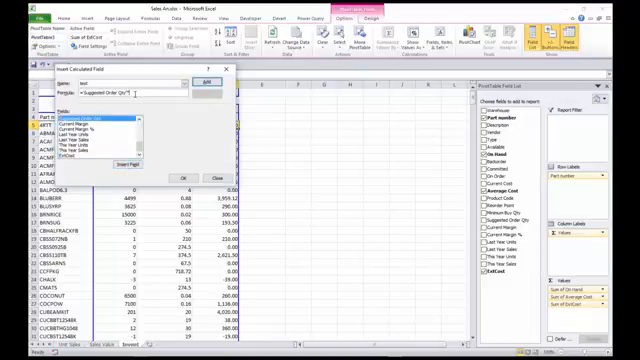
scroll("down", 3)
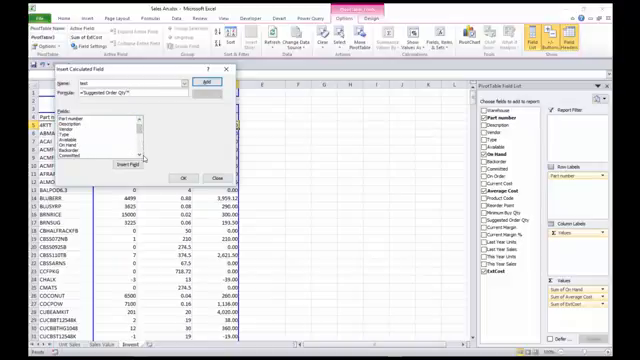
scroll("down", 3)
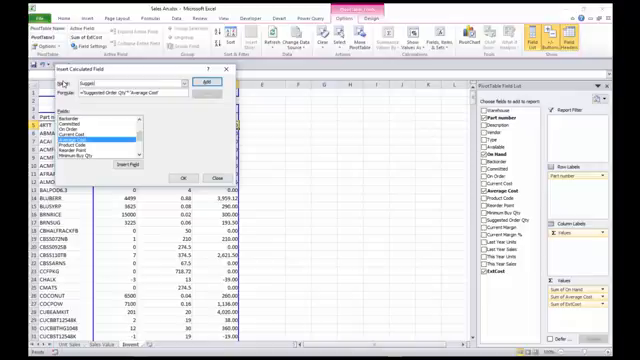
type("SuggestBuy")
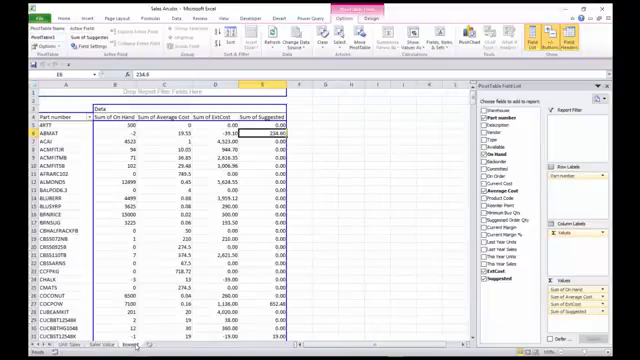
Scroll down the inventory pivot to review the new SuggestBuy totals column
scroll("down", 3)
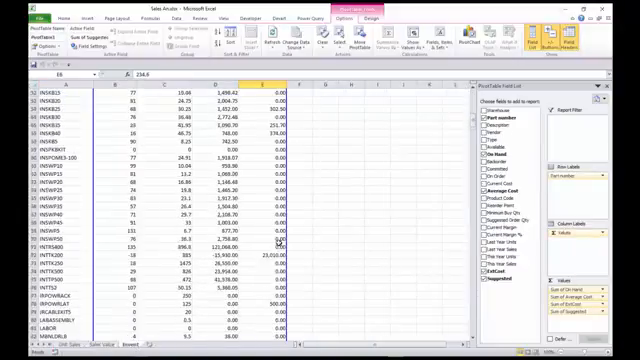